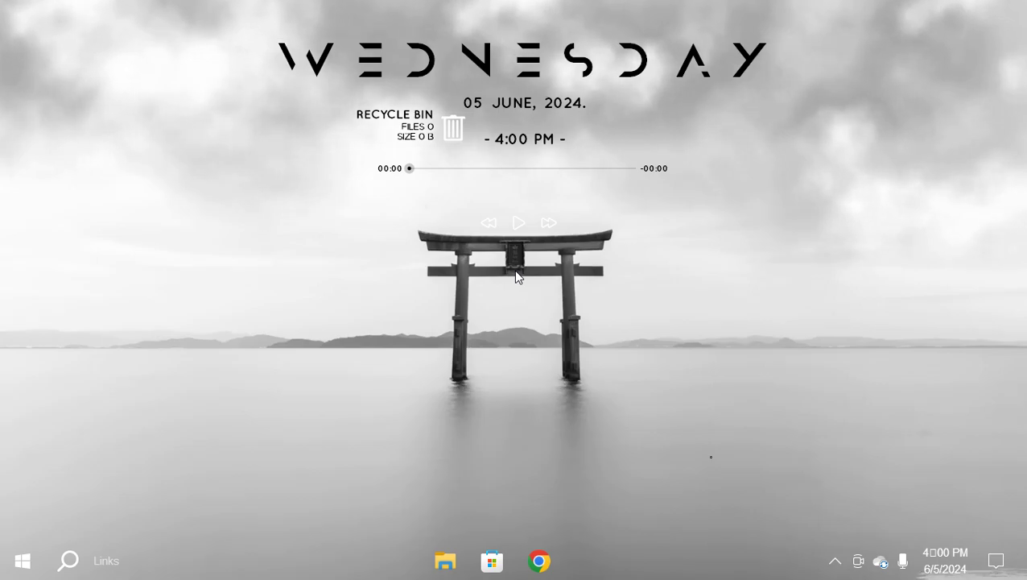
{"action": "mouse_move", "coordinate": [457, 309]}
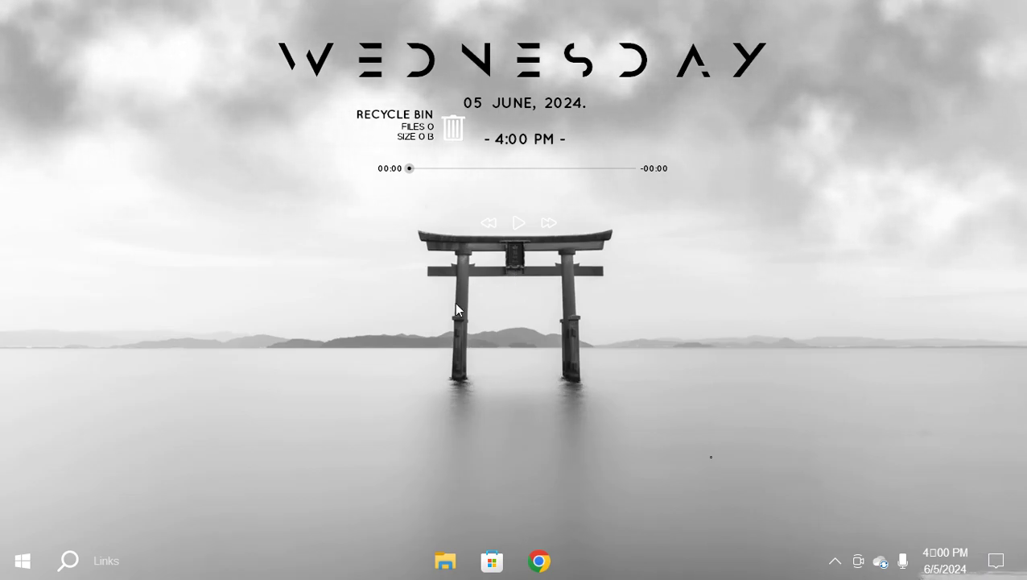
{"action": "mouse_move", "coordinate": [480, 332]}
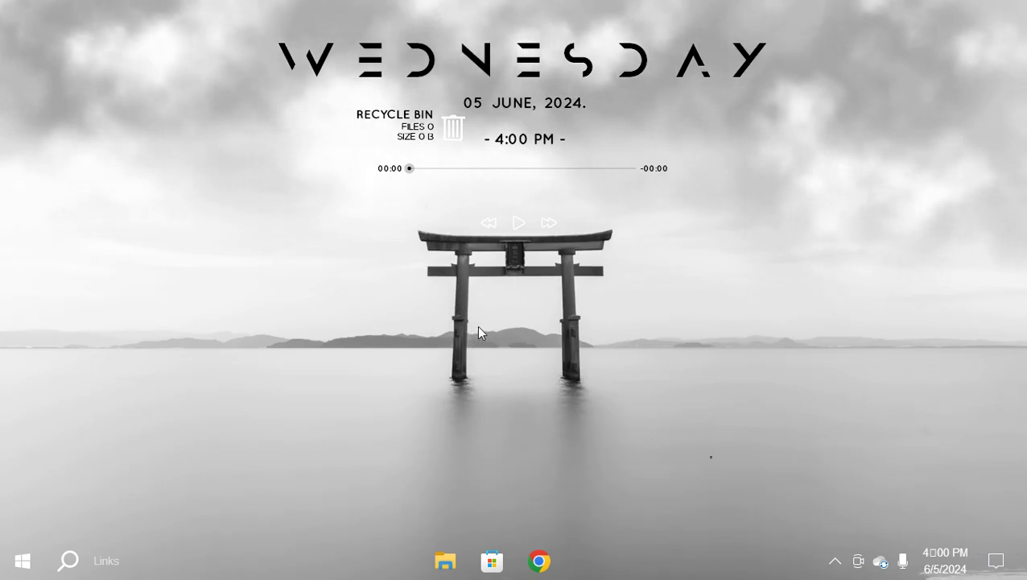
{"action": "mouse_move", "coordinate": [491, 269]}
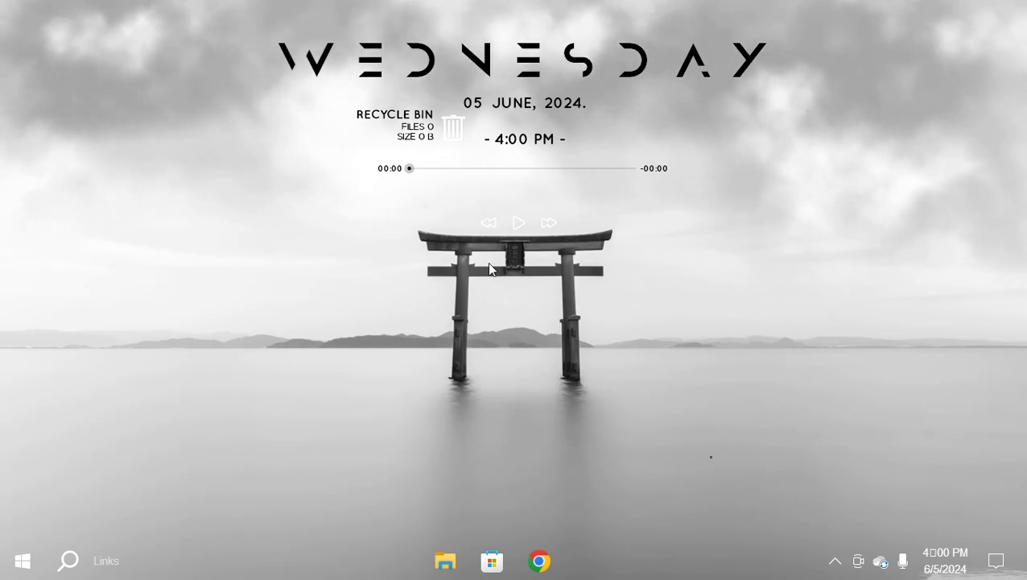
{"action": "mouse_move", "coordinate": [511, 243]}
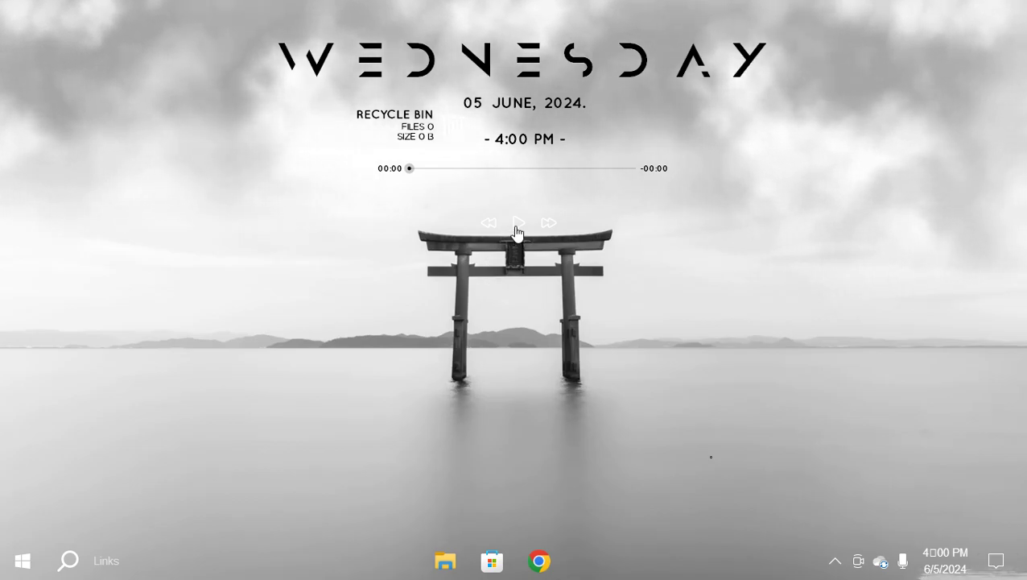
{"action": "mouse_move", "coordinate": [554, 95]}
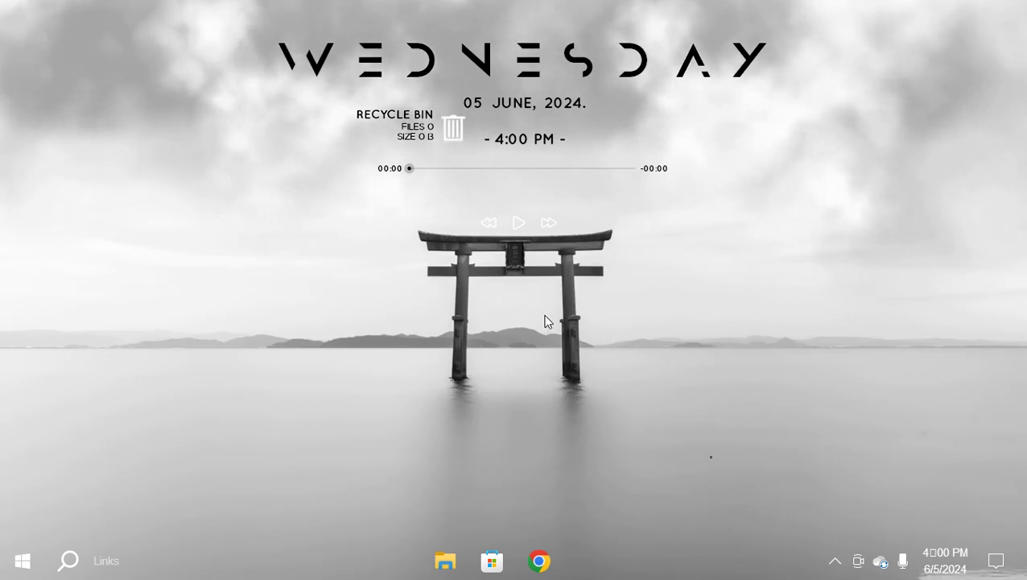
{"action": "mouse_move", "coordinate": [258, 312]}
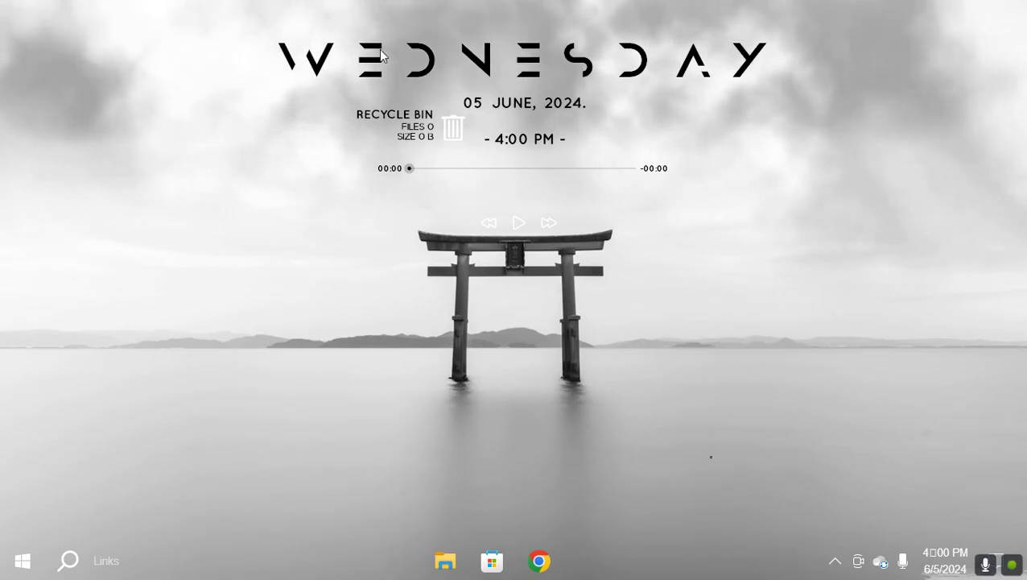
{"action": "mouse_move", "coordinate": [260, 188]}
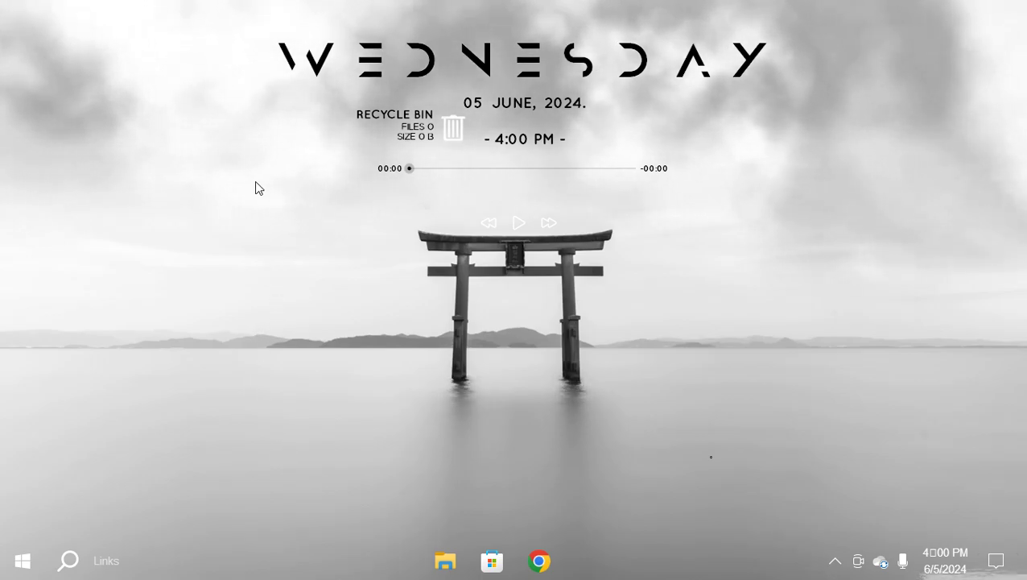
{"action": "mouse_move", "coordinate": [0, 218]}
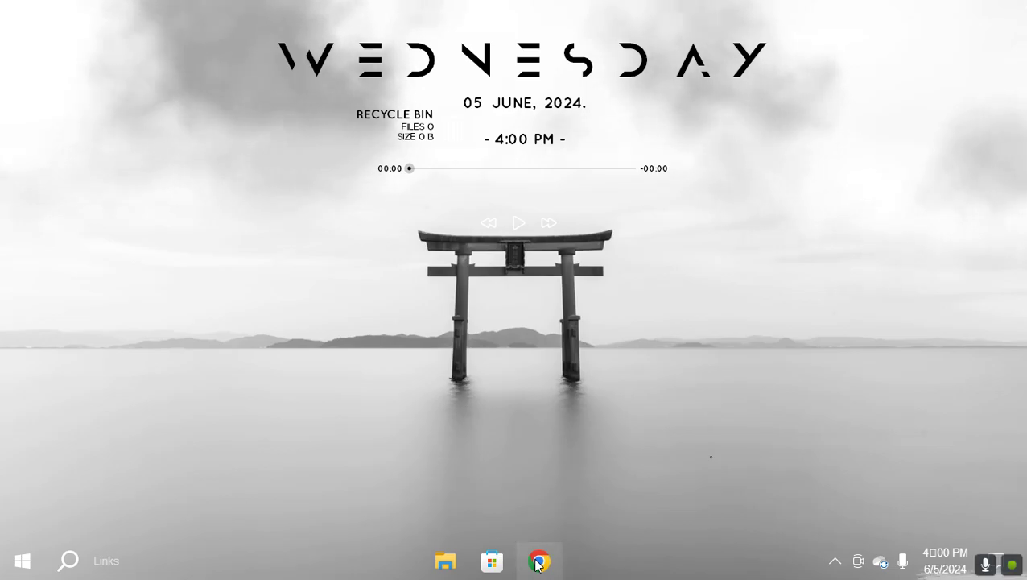
View Rexmeck's Weapon Pack on mod.io, then open the Downloads folder in File Explorer.
{"action": "left_click", "coordinate": [539, 562]}
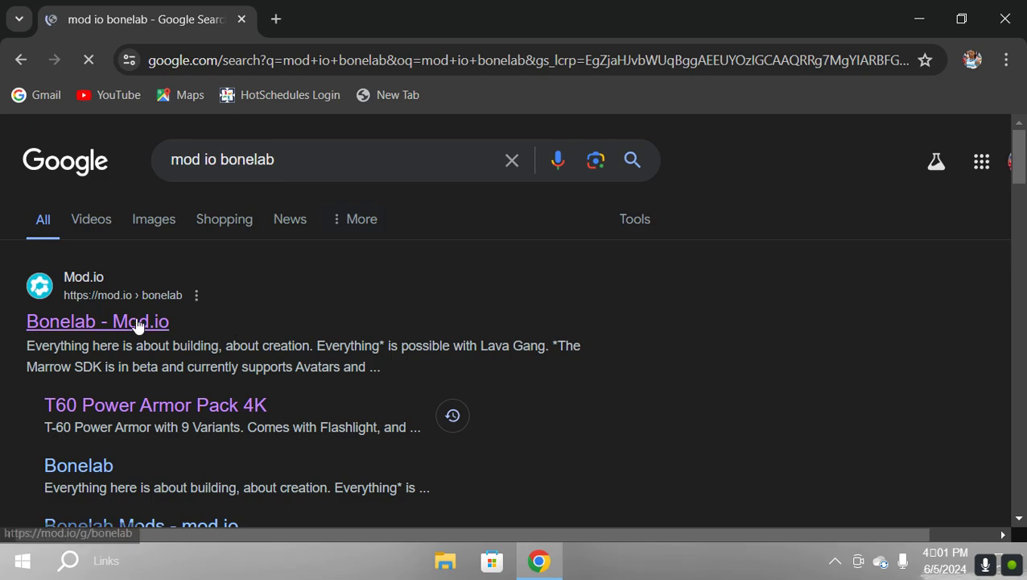
{"action": "left_click", "coordinate": [96, 320]}
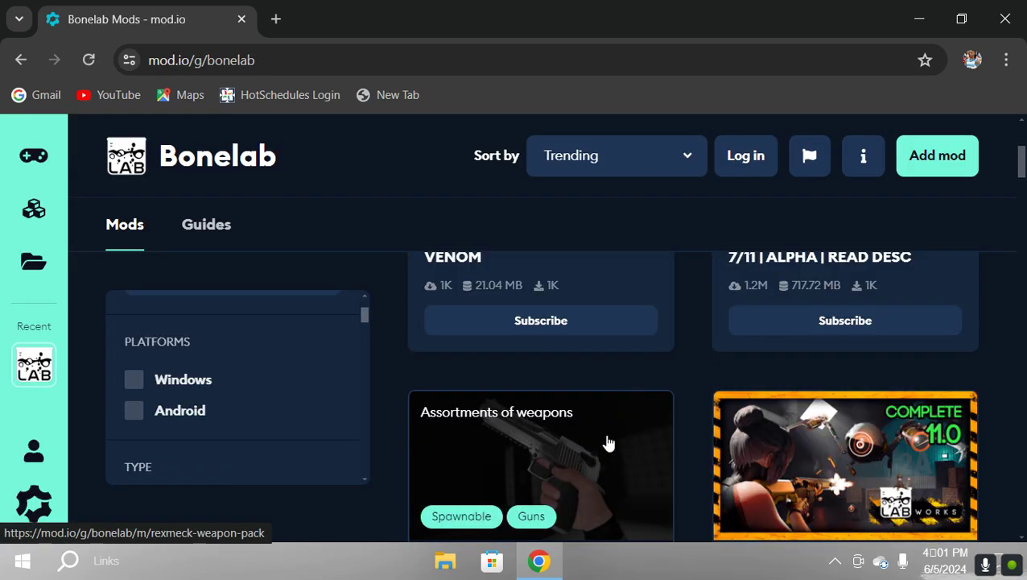
{"action": "left_click", "coordinate": [540, 464]}
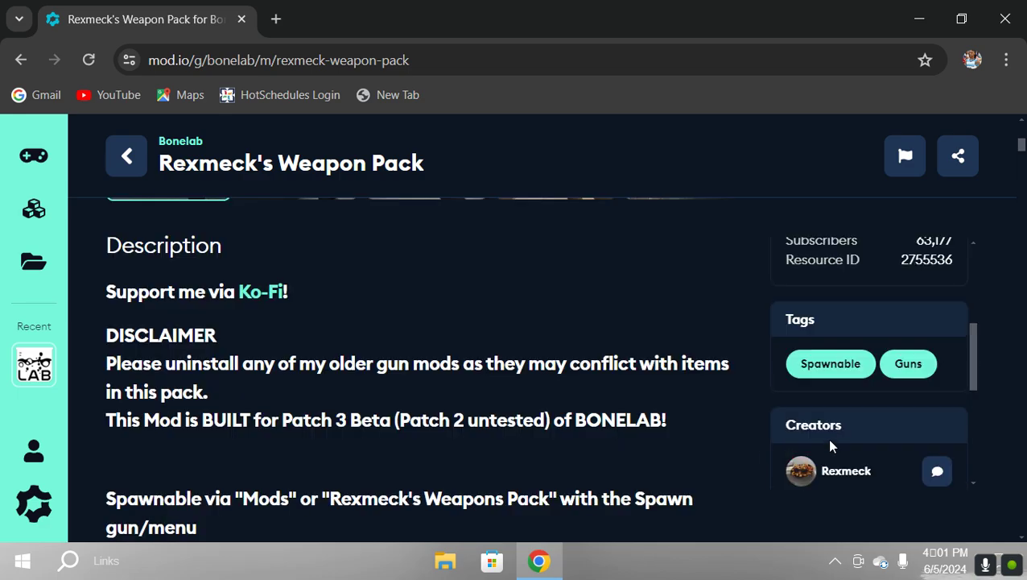
{"action": "scroll", "scroll_direction": "down", "scroll_amount": 3}
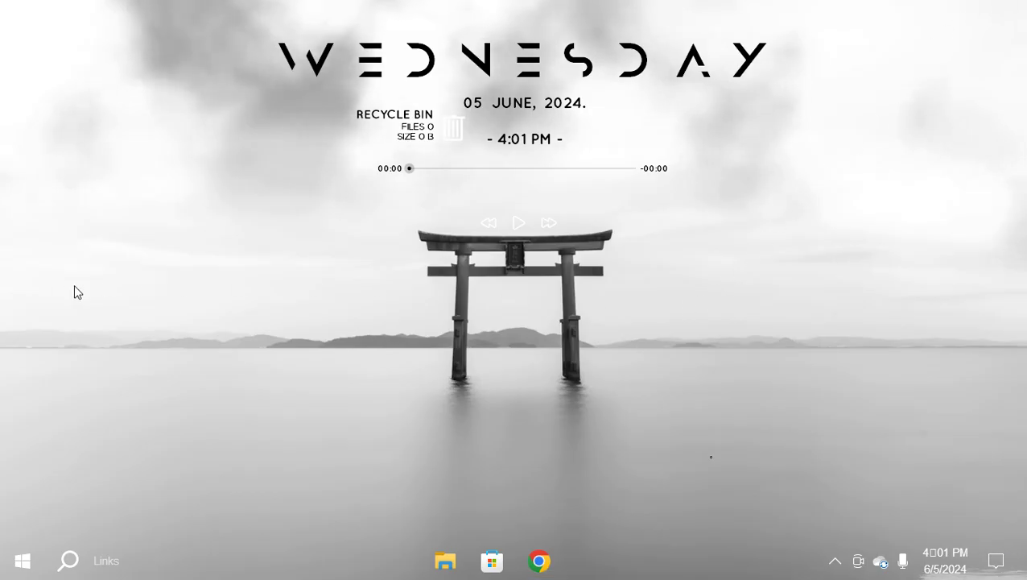
{"action": "left_click", "coordinate": [445, 561]}
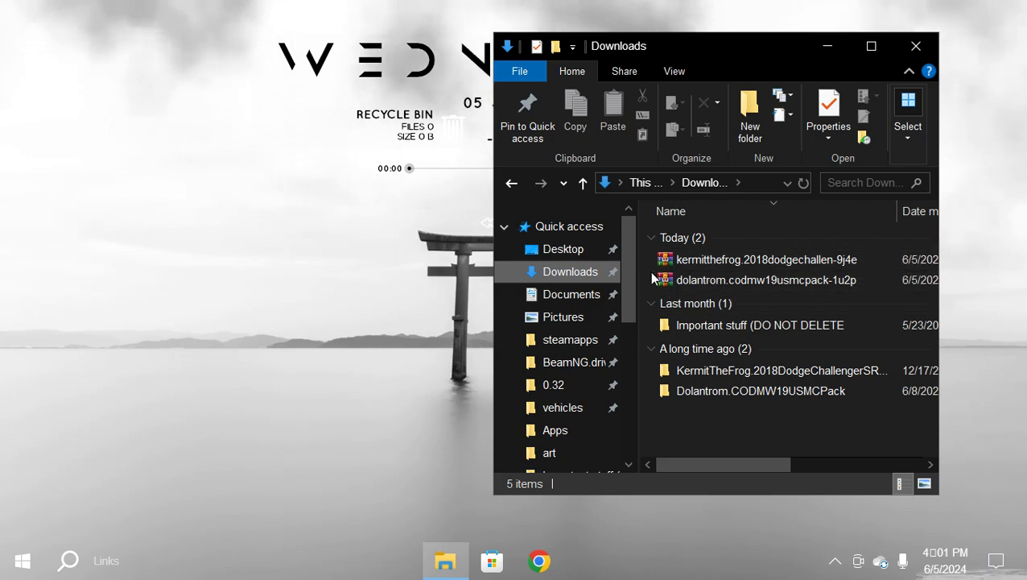
{"action": "mouse_move", "coordinate": [684, 254]}
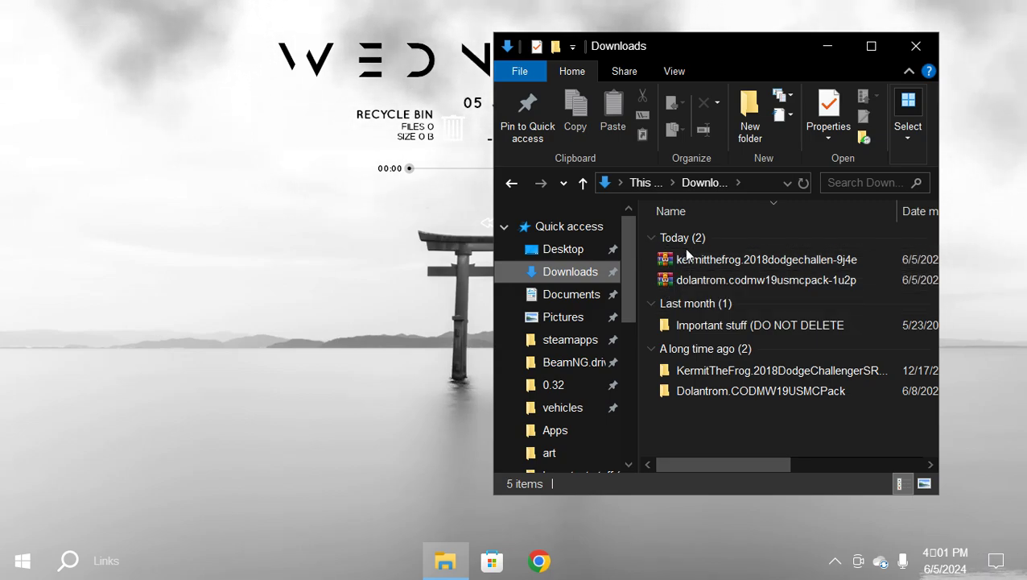
{"action": "right_click", "coordinate": [765, 260]}
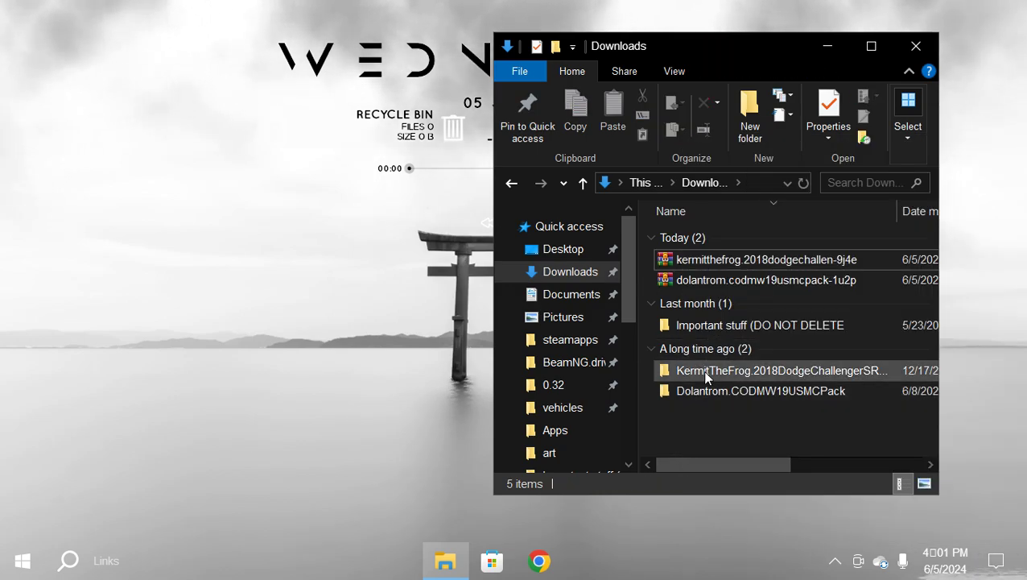
{"action": "mouse_move", "coordinate": [728, 382]}
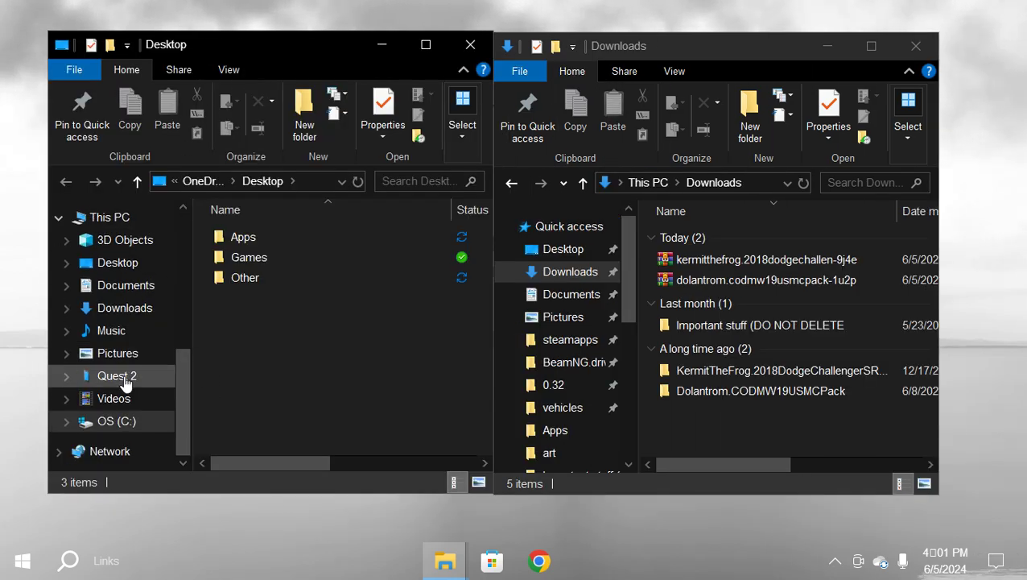
Browse Quest 2 > Internal shared storage > Android > data and select com.StressLevelZero.BONELAB.
{"action": "scroll", "scroll_direction": "up", "scroll_amount": 3}
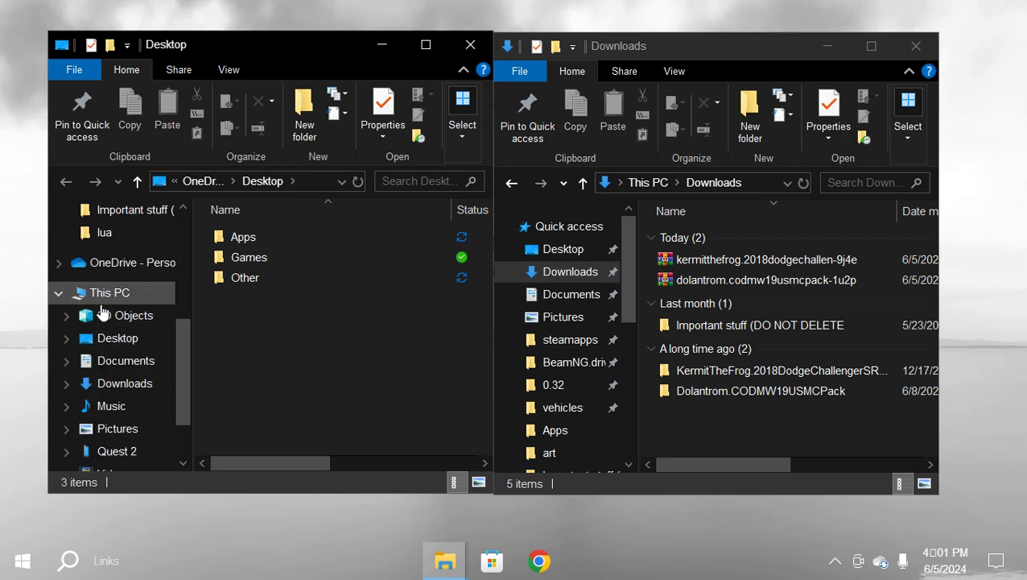
{"action": "scroll", "scroll_direction": "down", "scroll_amount": 3}
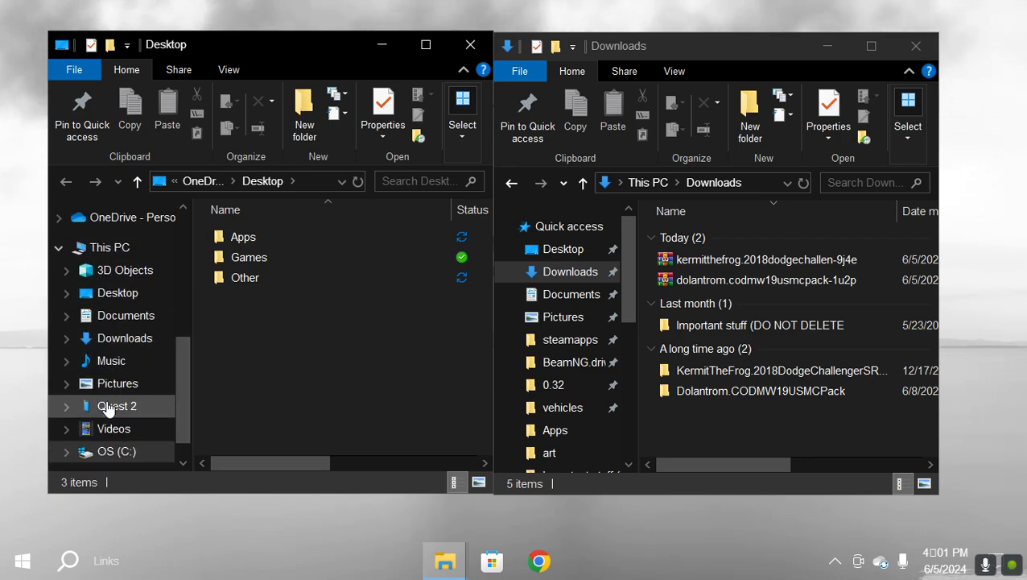
{"action": "left_click", "coordinate": [117, 406]}
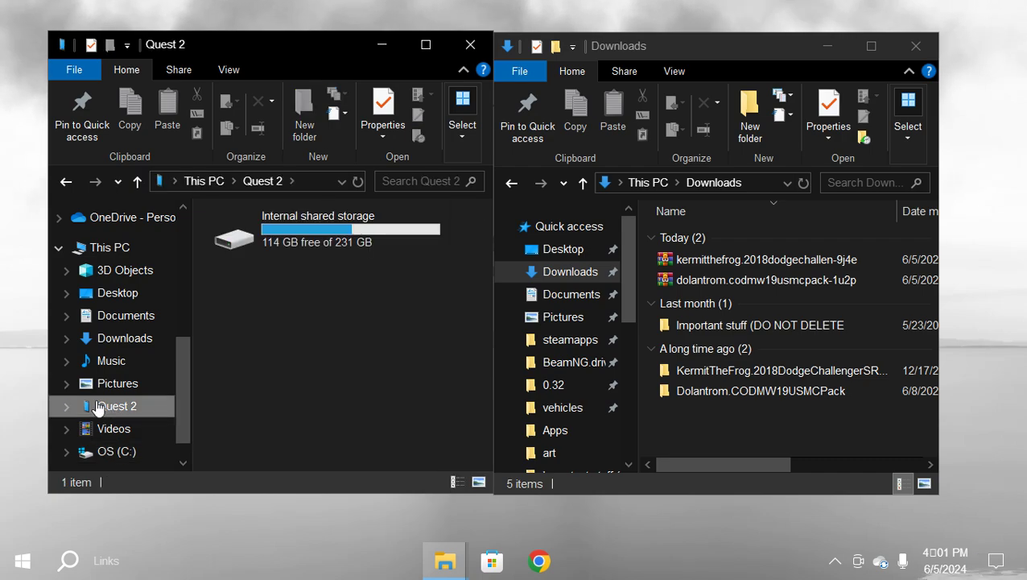
{"action": "double_click", "coordinate": [317, 234]}
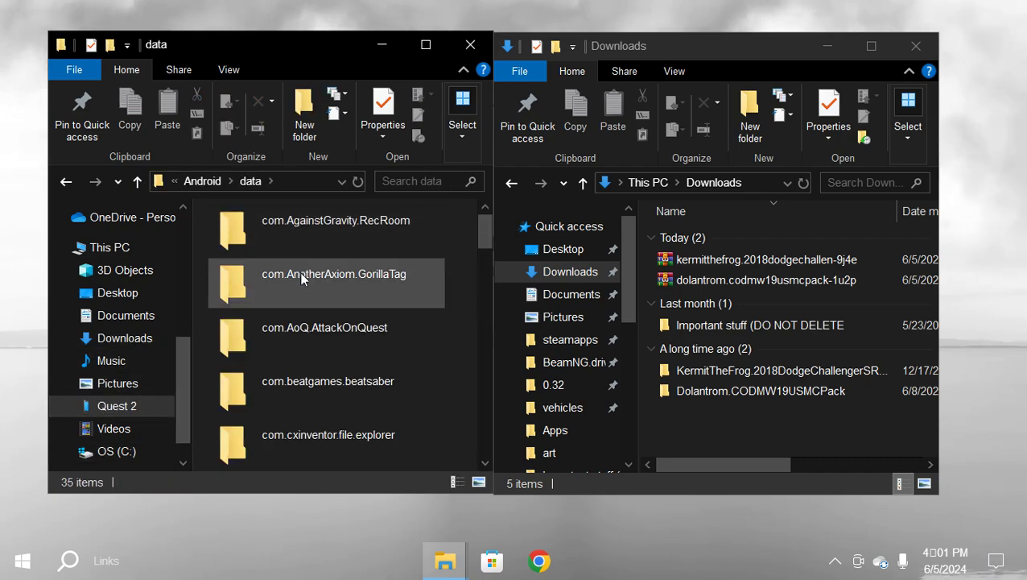
{"action": "scroll", "scroll_direction": "down", "scroll_amount": 3}
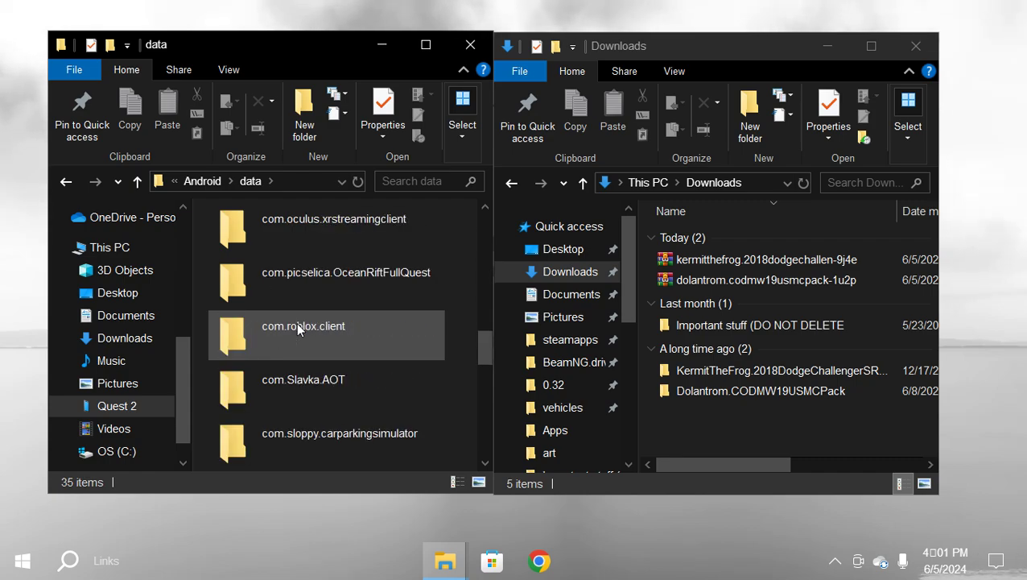
{"action": "scroll", "scroll_direction": "down", "scroll_amount": 3}
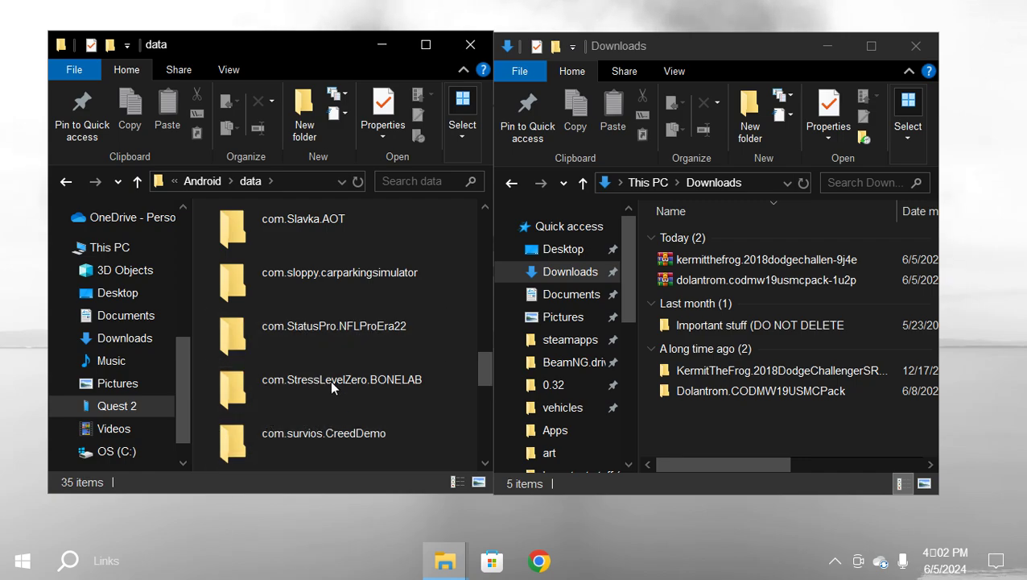
{"action": "left_click", "coordinate": [334, 391]}
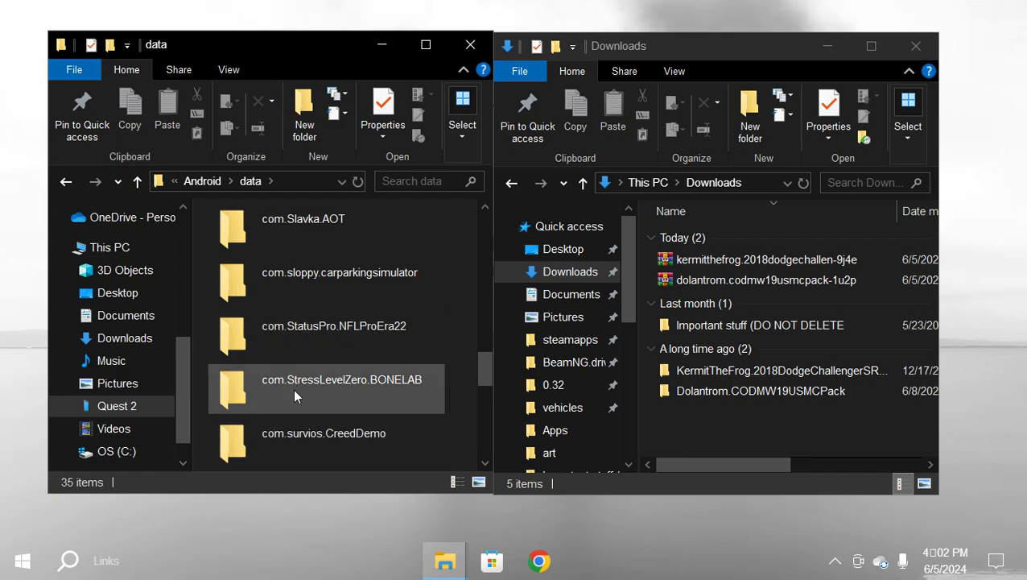
{"action": "left_click", "coordinate": [341, 379]}
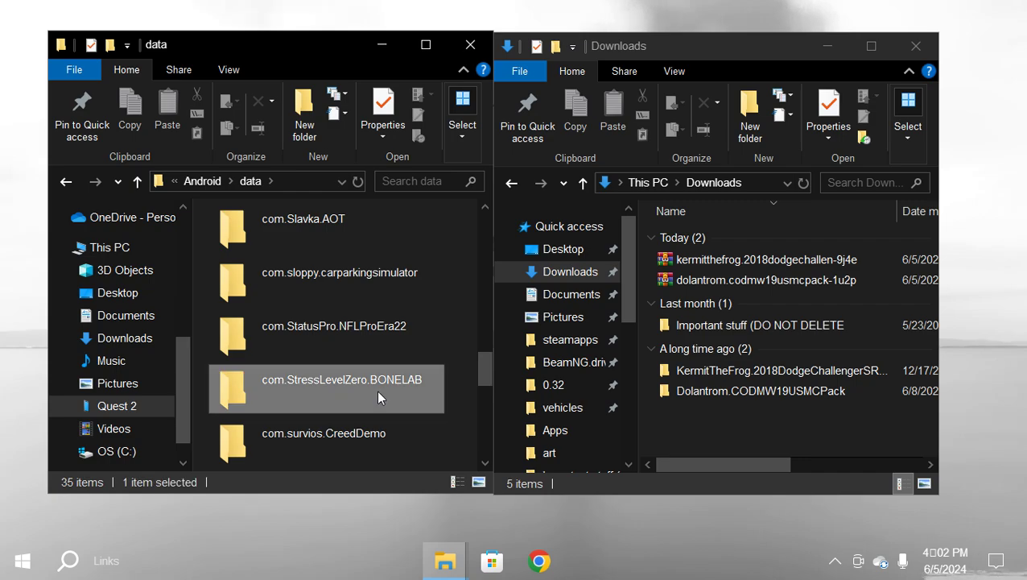
Open the BONELAB Mods folder and drag Dolantrom.CODMW19USMCPack into it from Downloads.
{"action": "double_click", "coordinate": [341, 379]}
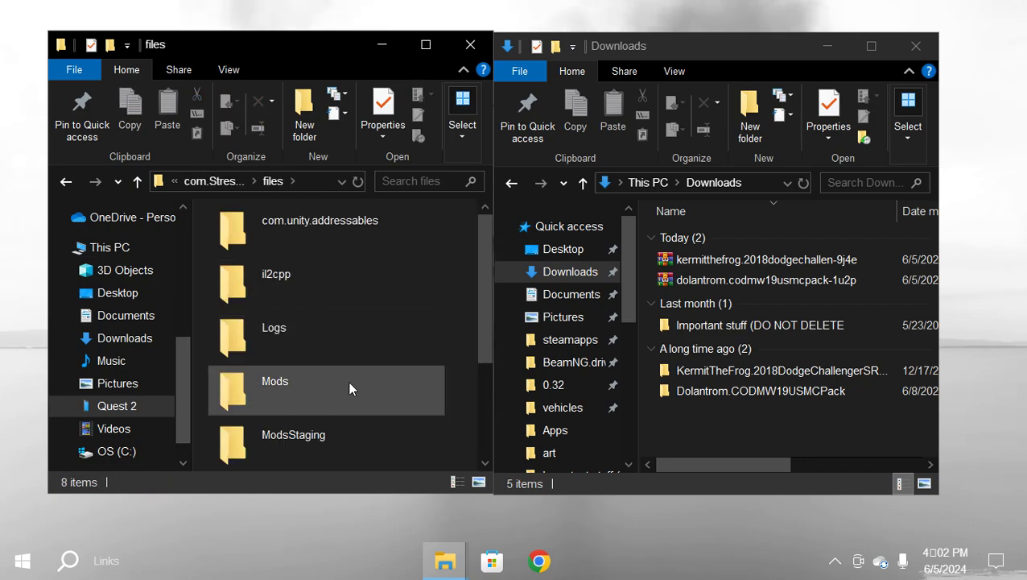
{"action": "double_click", "coordinate": [275, 381]}
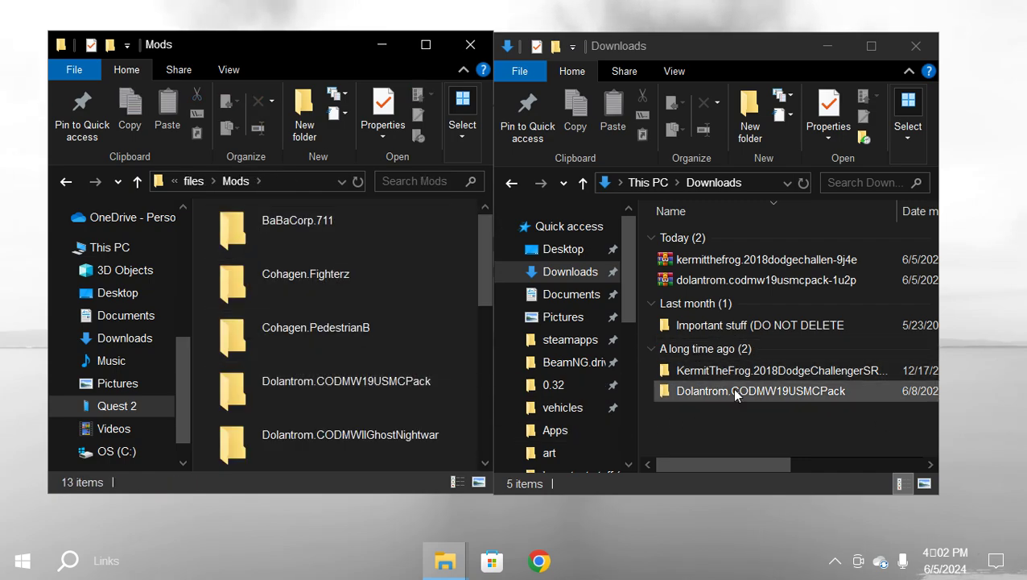
{"action": "left_click_drag", "start_coordinate": [760, 391], "coordinate": [201, 241]}
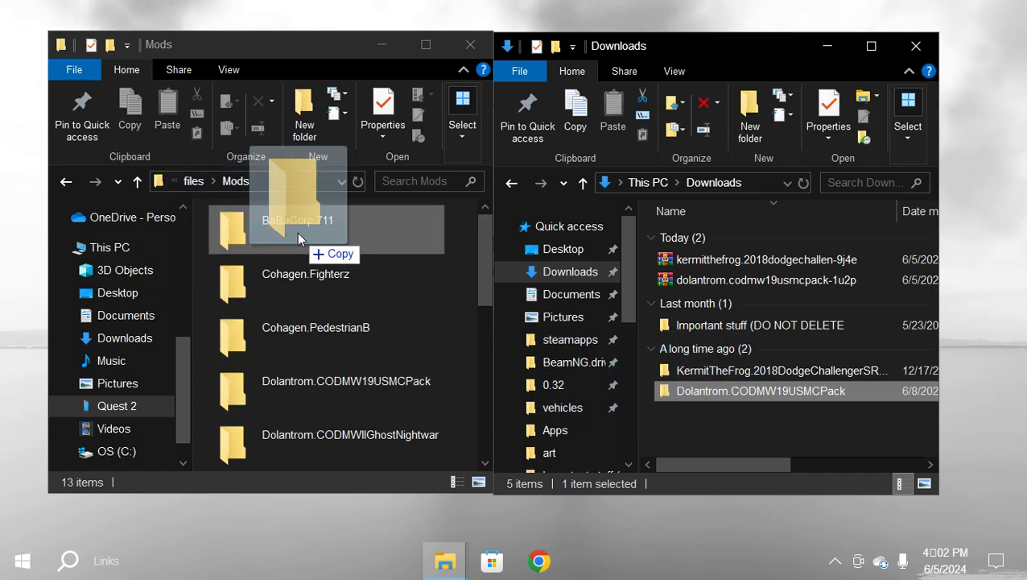
{"action": "left_click_drag", "start_coordinate": [294, 229], "coordinate": [265, 382]}
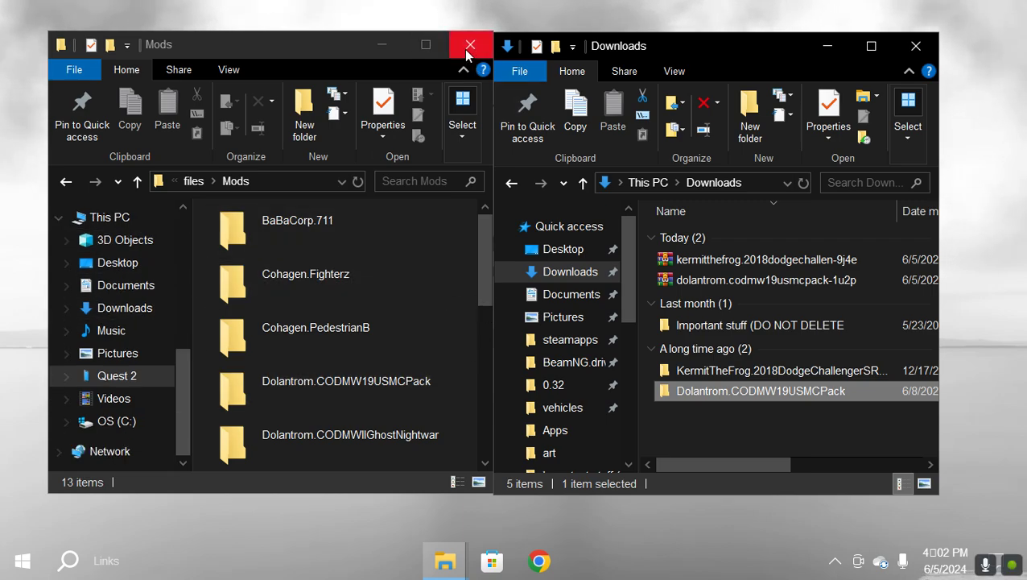
{"action": "mouse_move", "coordinate": [613, 113]}
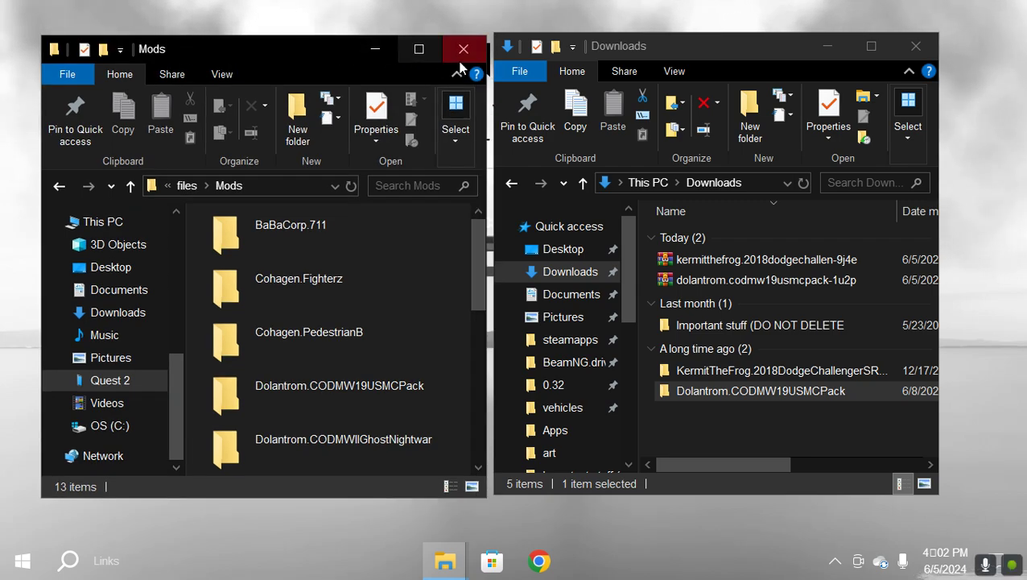
{"action": "mouse_move", "coordinate": [462, 49]}
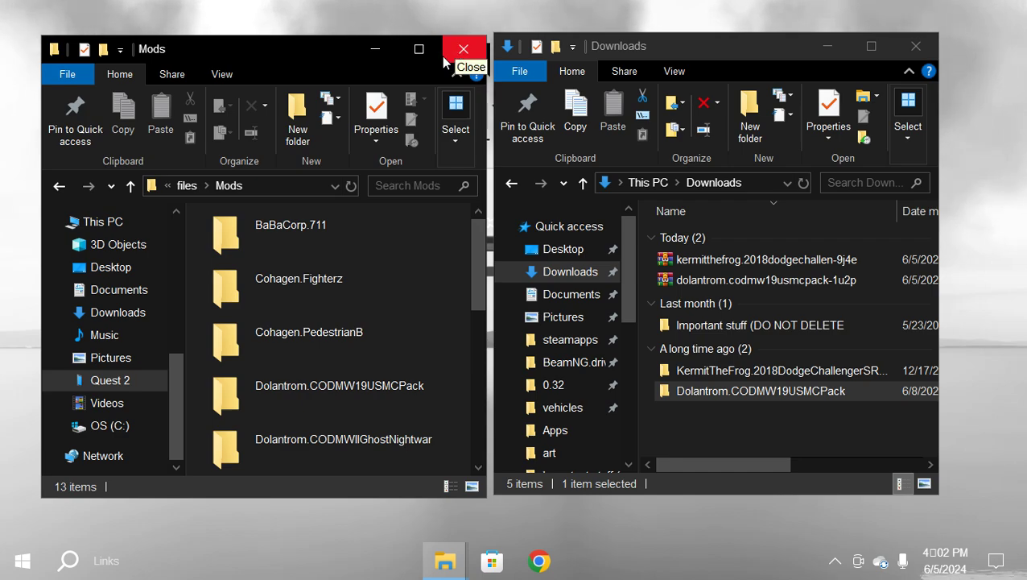
Close the Mods window and the Downloads window.
{"action": "left_click", "coordinate": [463, 49]}
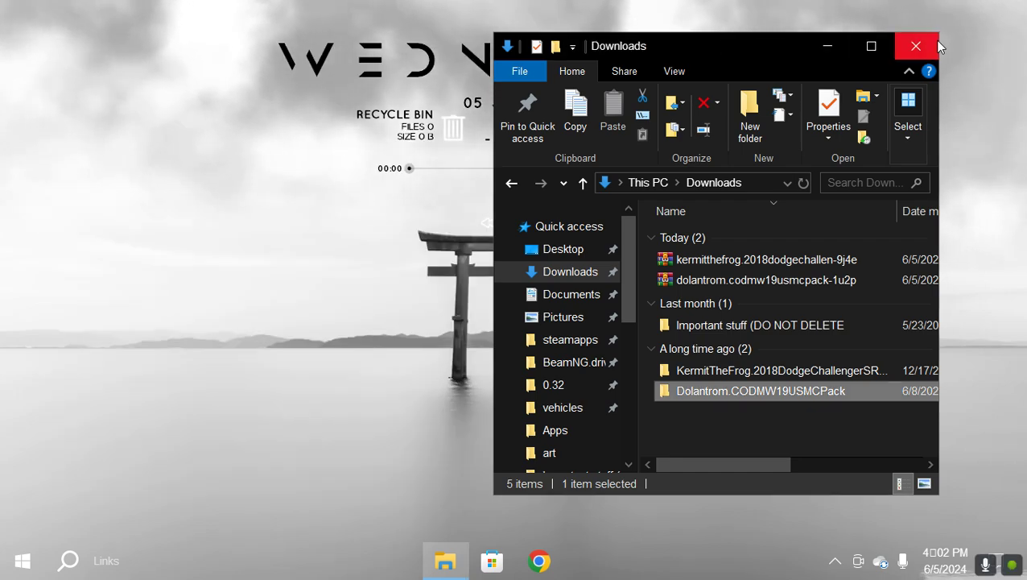
{"action": "left_click", "coordinate": [916, 46]}
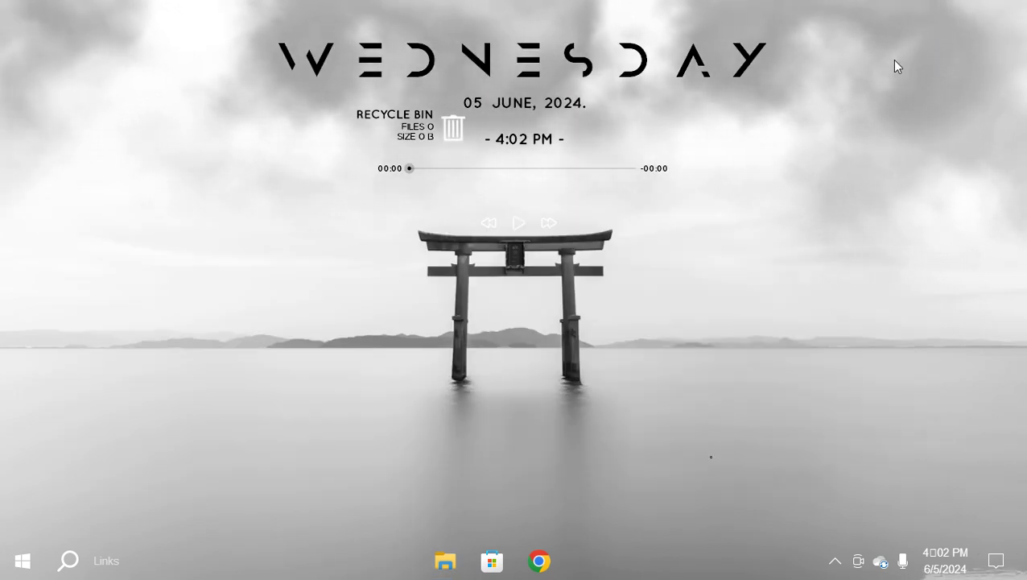